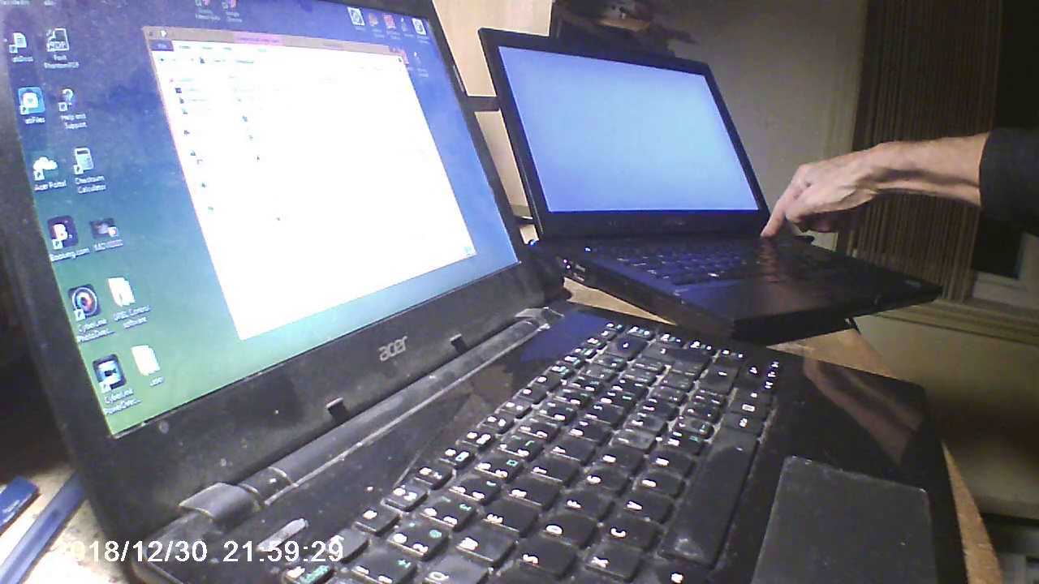
Step: Power on the Dell laptop so its Dell logo startup screen appears
{"action": "left_click", "coordinate": [788, 236]}
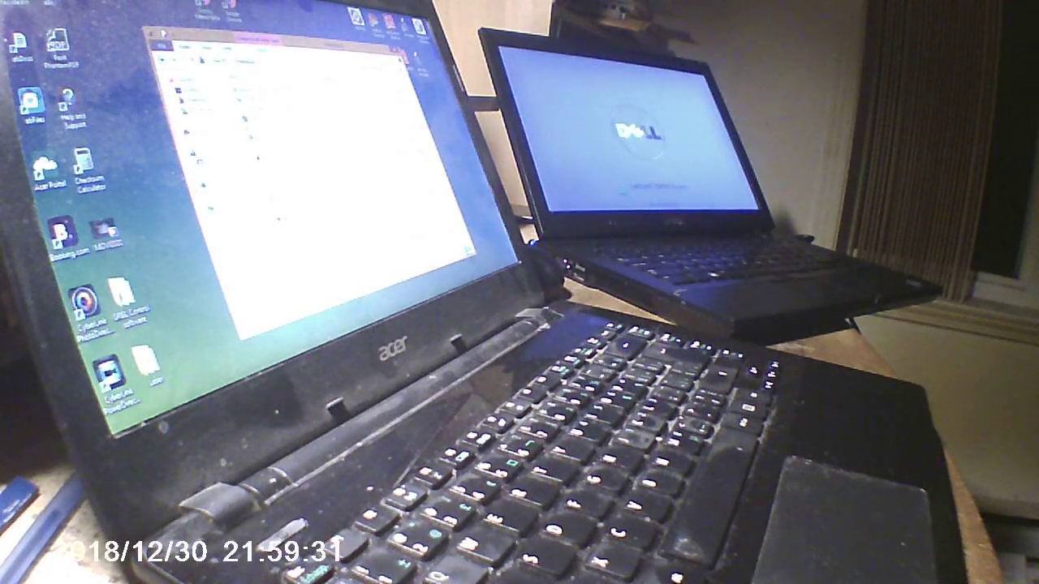